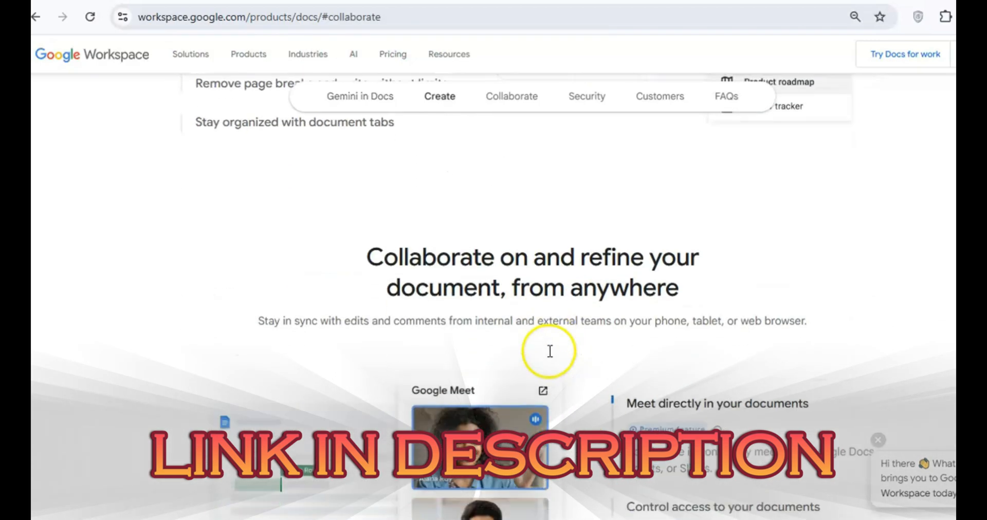
Scroll down the Google Docs product page on the Workspace site.
scroll("down", 3)
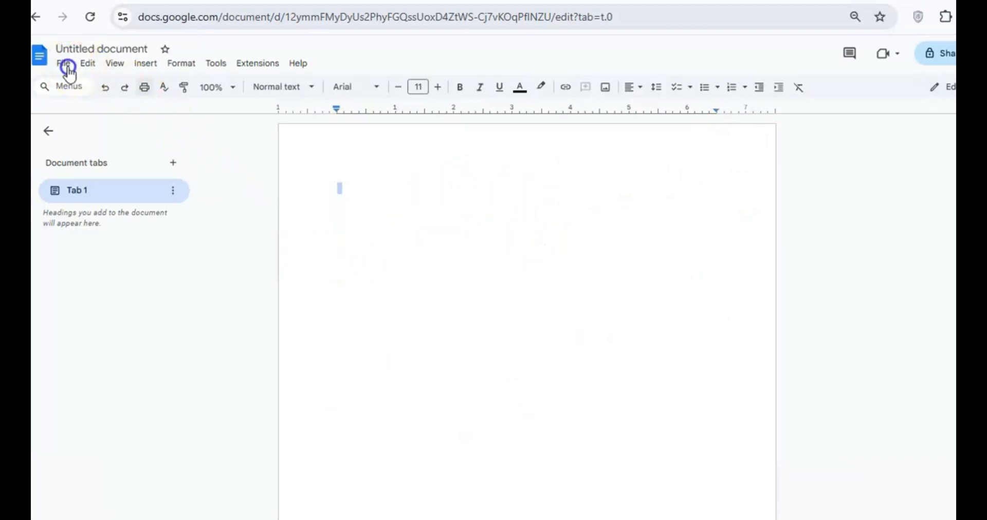
Show the Format > Text submenu with bold, italic, underline and strikethrough.
left_click(180, 63)
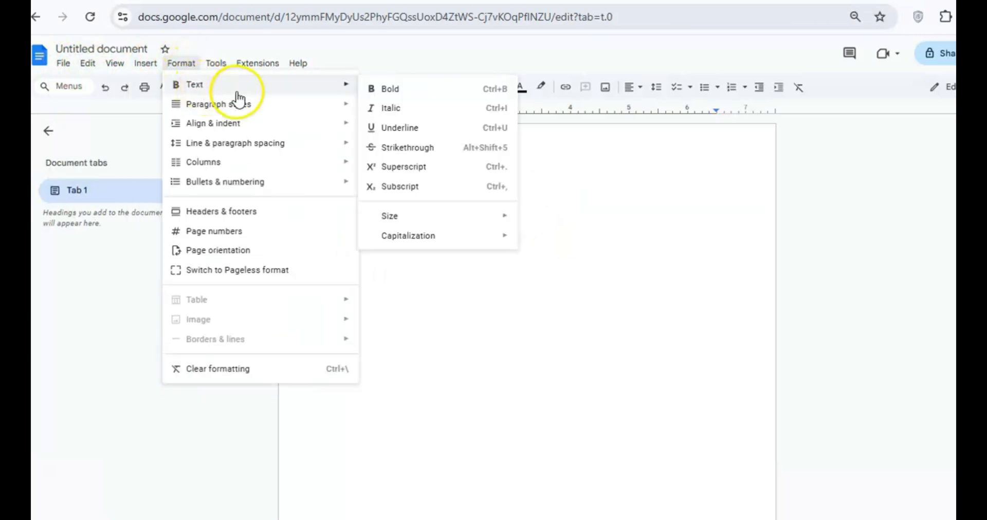